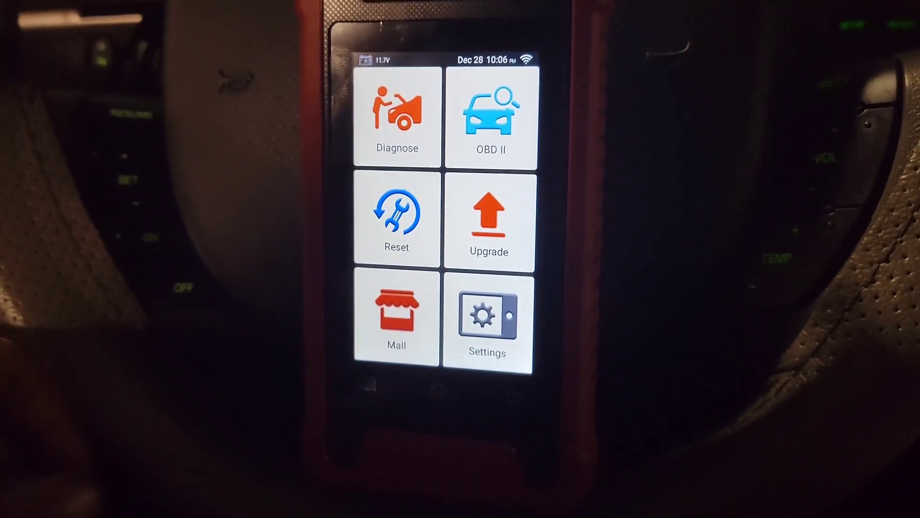
# - Run Diagnose AutoDetect so the VIN scan identifies a 2006 Lincoln Town Car
pyautogui.click(395, 223)
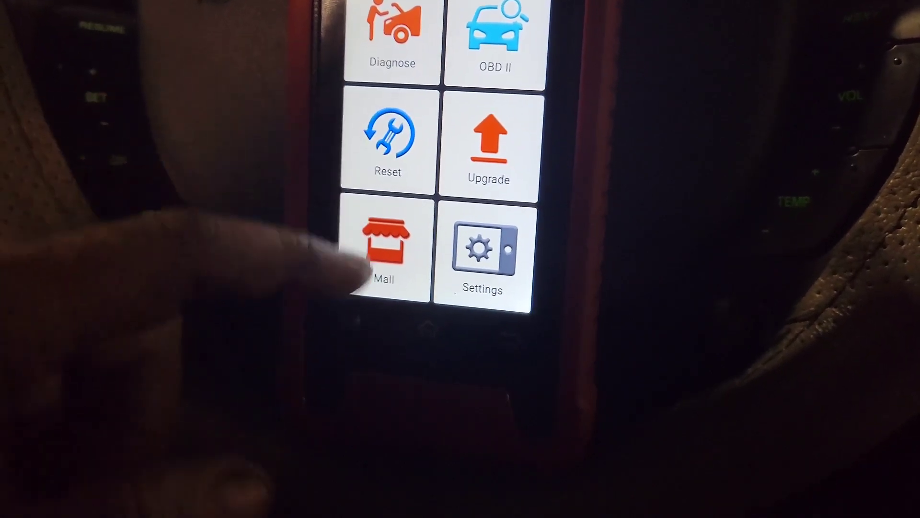
pyautogui.click(384, 246)
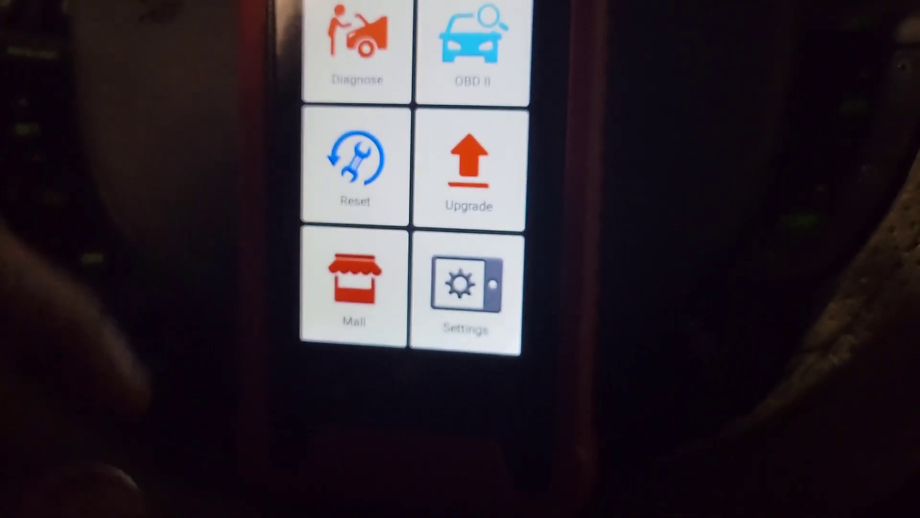
pyautogui.click(353, 286)
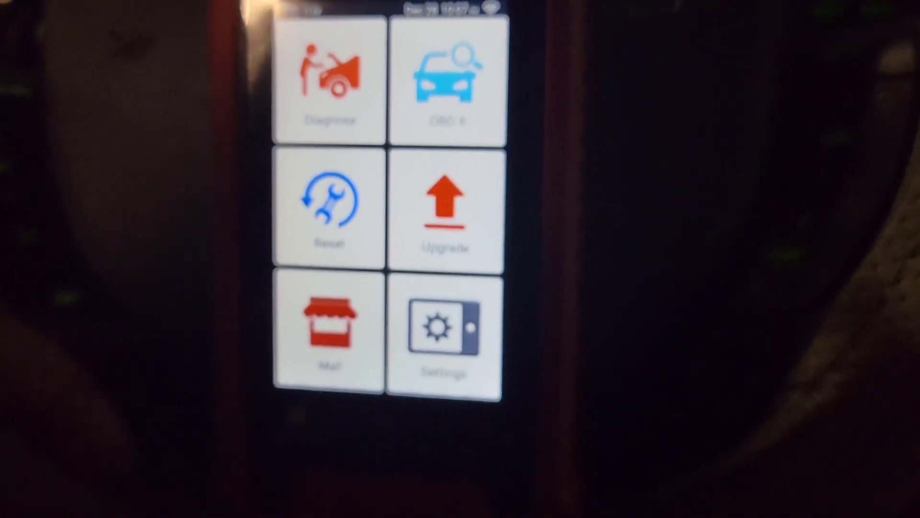
pyautogui.click(330, 82)
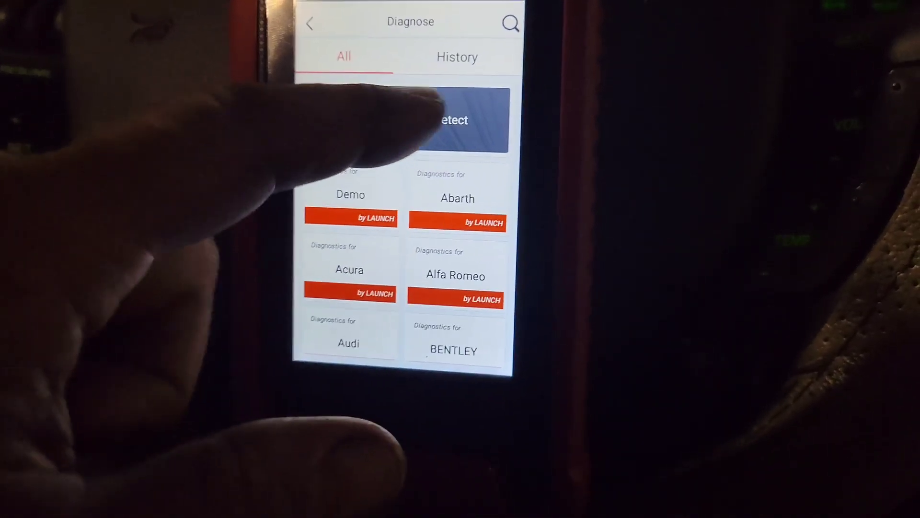
pyautogui.click(458, 117)
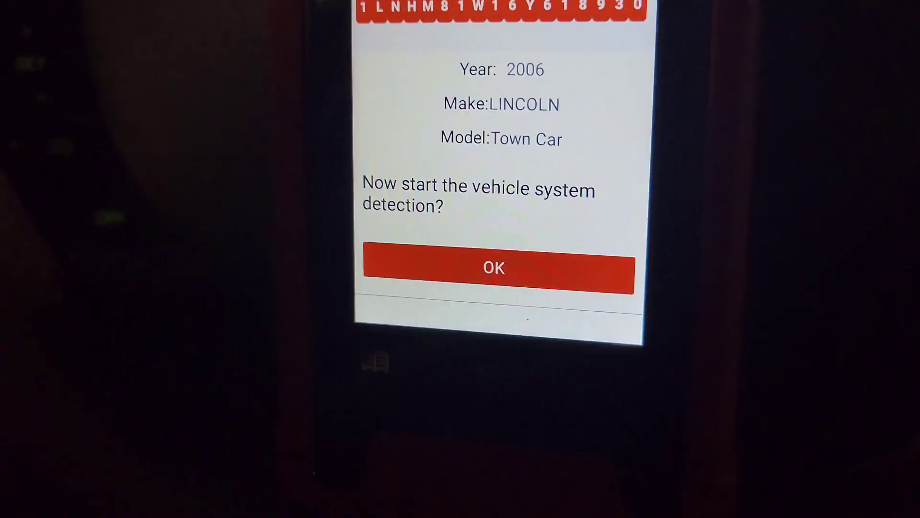
pyautogui.click(498, 268)
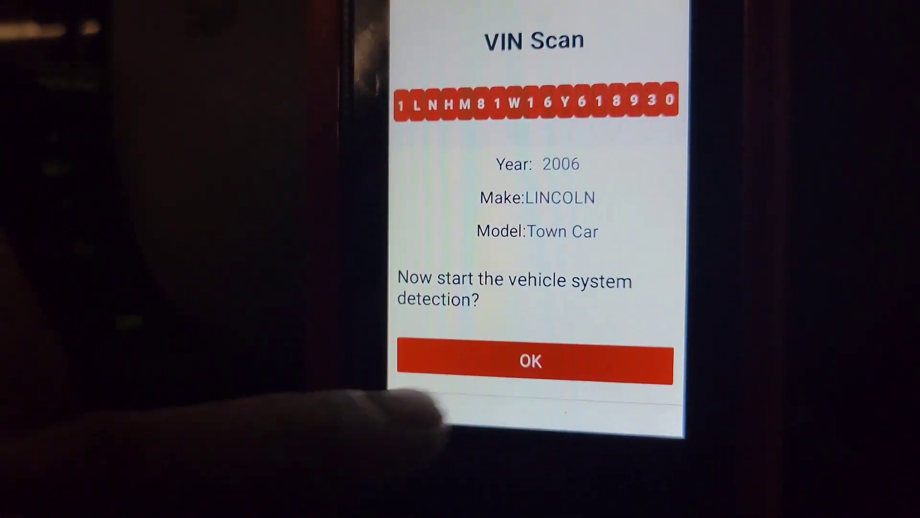
# - Start system detection, confirm the vehicle specification, and review the ABS and RCM pass report
pyautogui.click(530, 360)
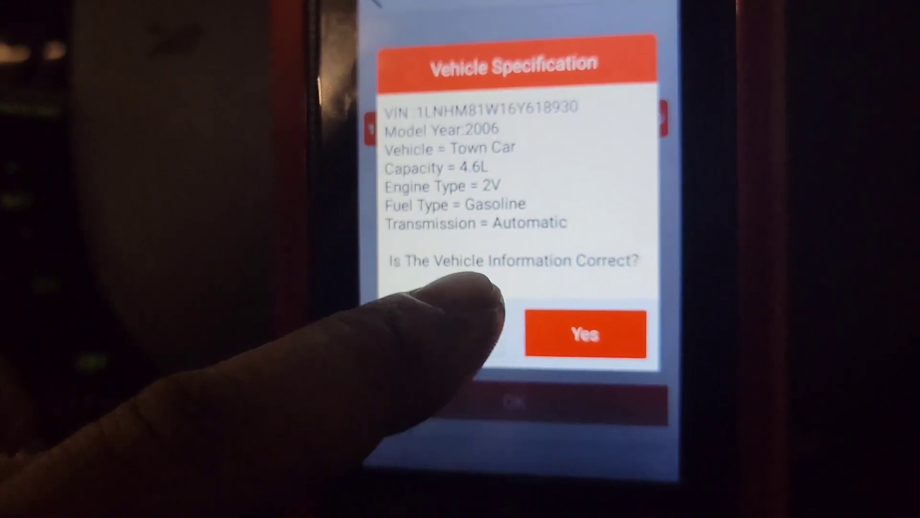
pyautogui.click(584, 333)
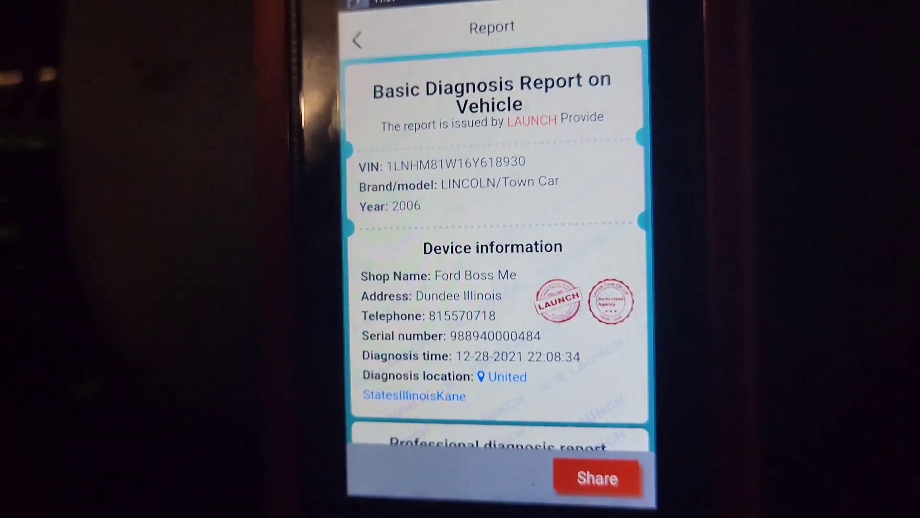
pyautogui.scroll(-3)
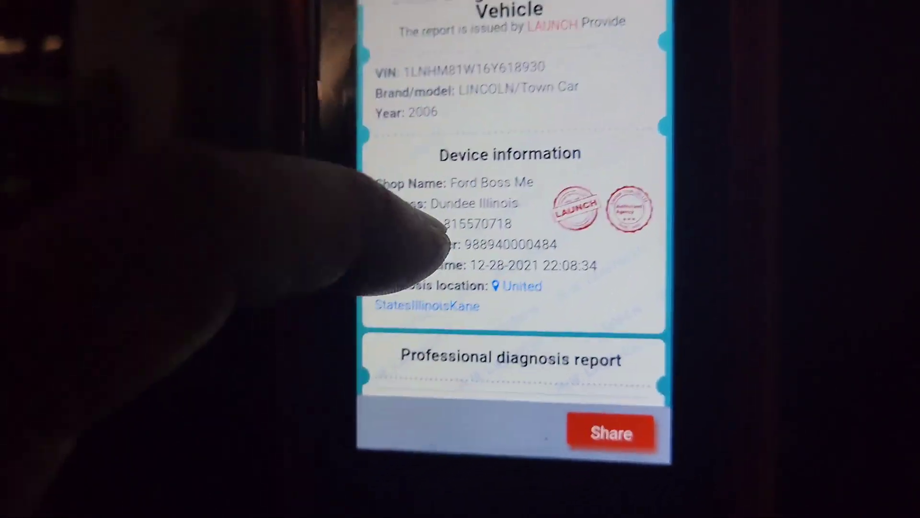
pyautogui.scroll(-3)
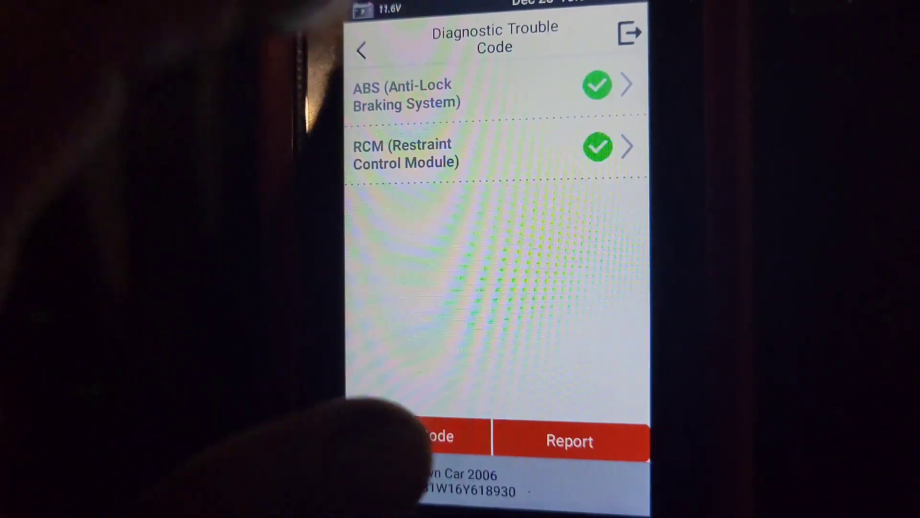
# - Exit and confirm ending the diagnostic session, leaving the VIN scan result for home
pyautogui.click(629, 32)
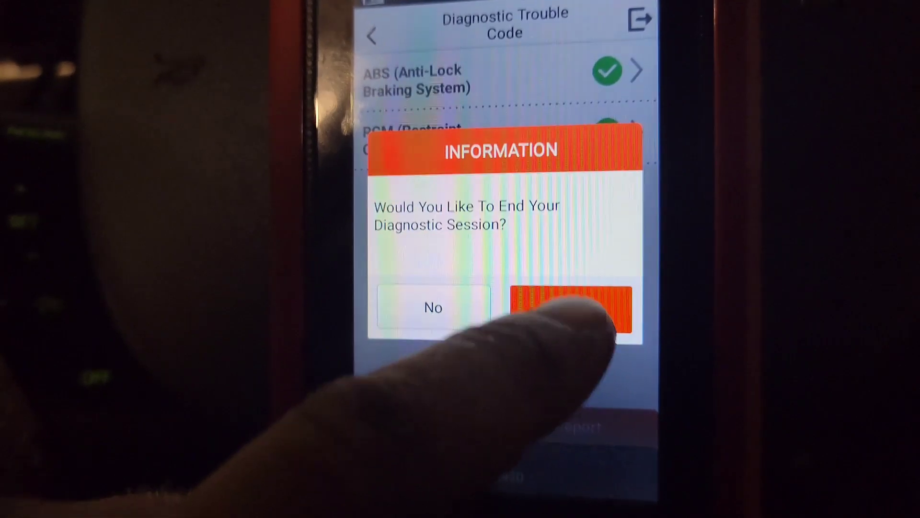
pyautogui.click(570, 307)
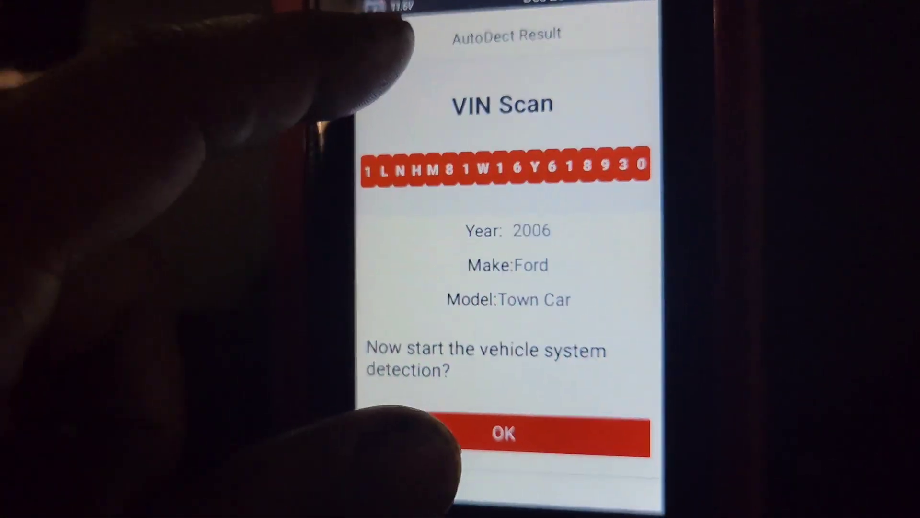
pyautogui.click(502, 435)
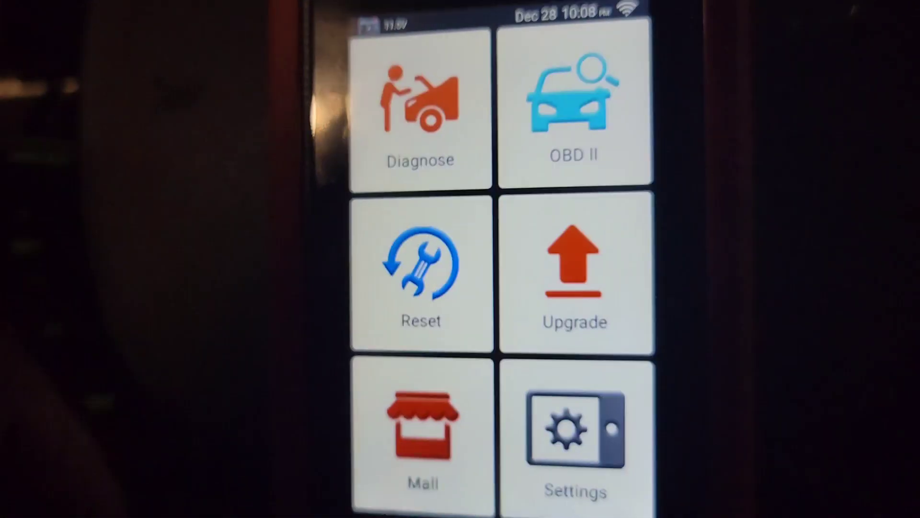
# - Run a generic OBD II scan and review results: MIL off, no codes, 8 monitors complete
pyautogui.click(576, 106)
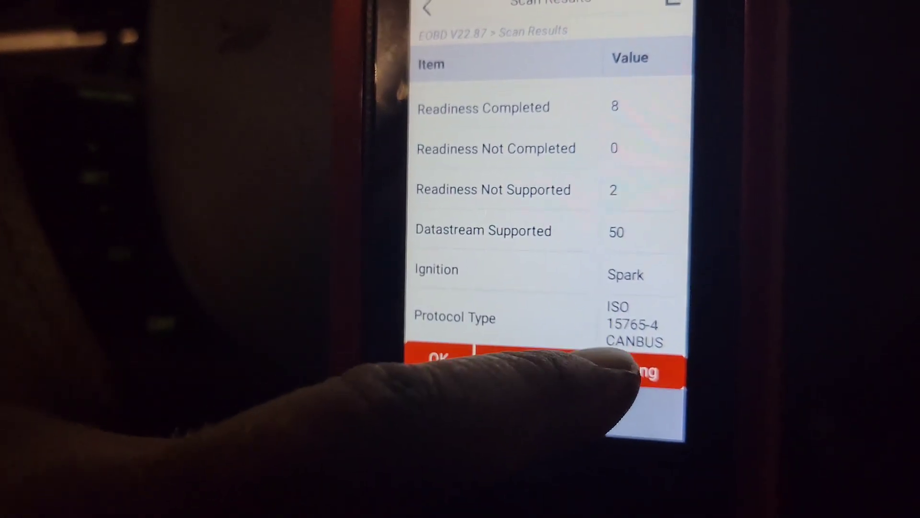
pyautogui.scroll(-3)
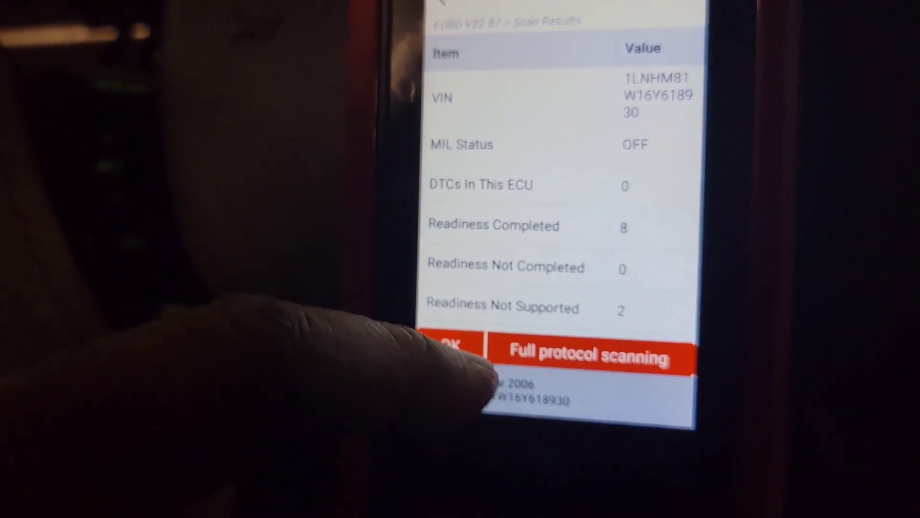
# - Open Select Data Stream and pick five PIDs, including Short Term Fuel Trim Bank 1 and Bank 2
pyautogui.click(452, 343)
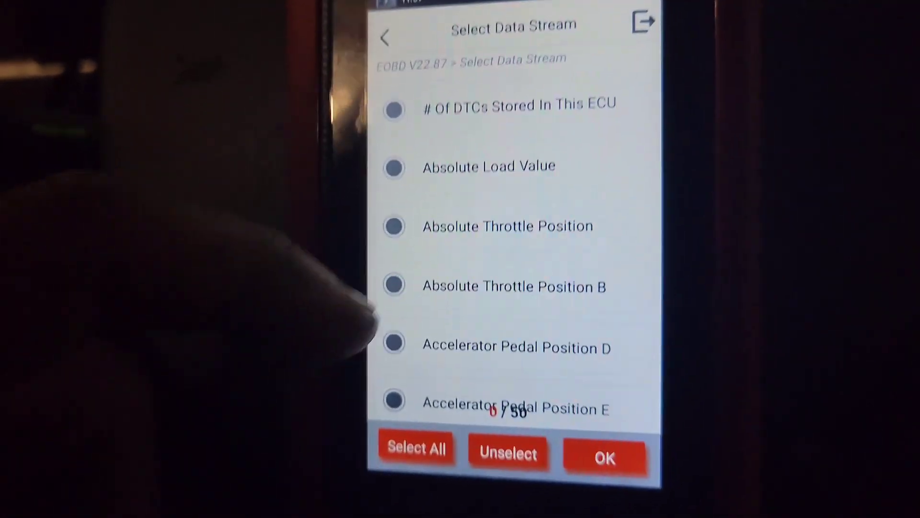
pyautogui.scroll(-3)
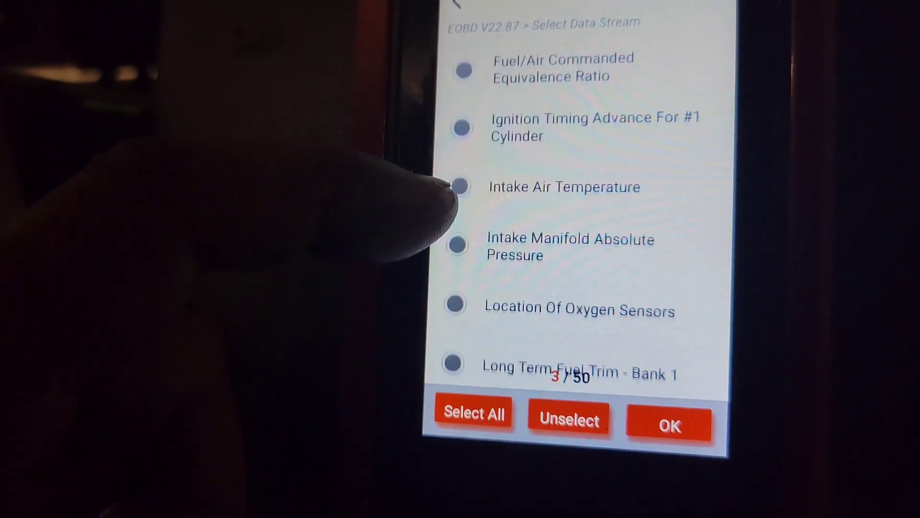
pyautogui.scroll(-3)
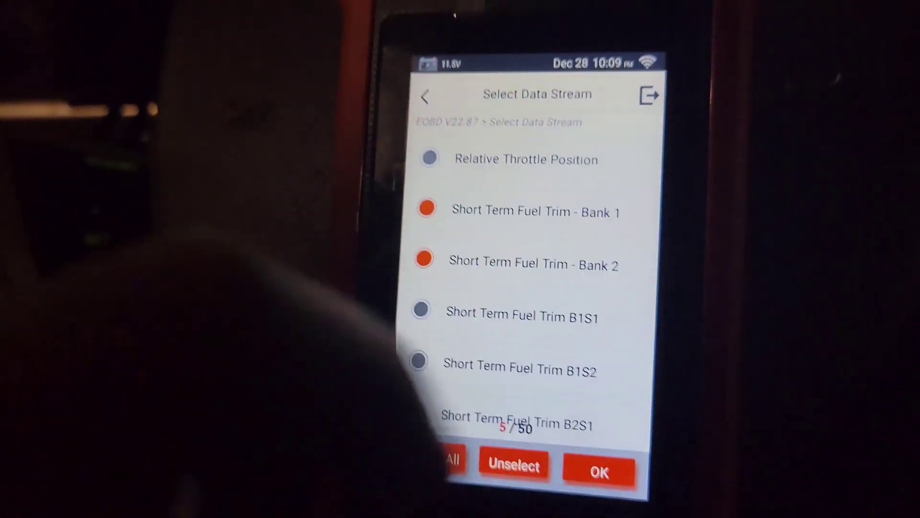
pyautogui.click(599, 470)
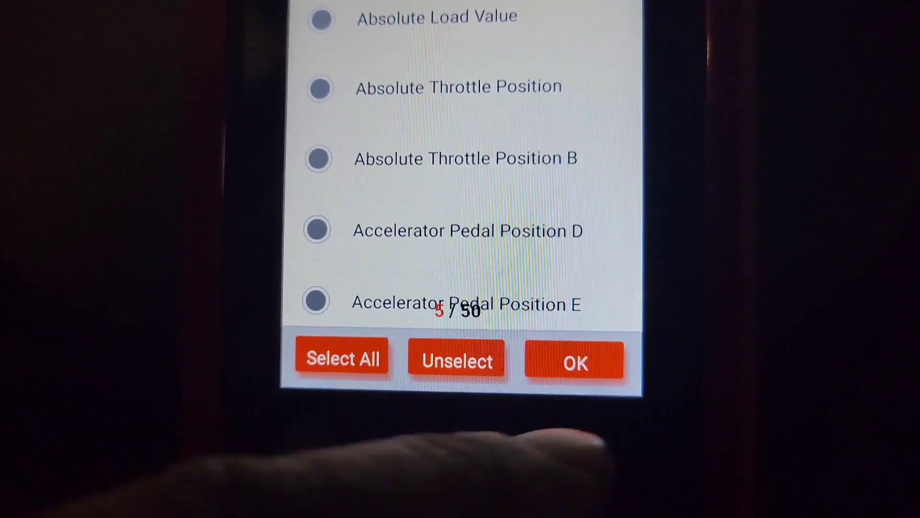
# - Clear the fuel trim streams and select only Oxygen Sensor Output Voltage B2S2 and B2S1
pyautogui.click(575, 361)
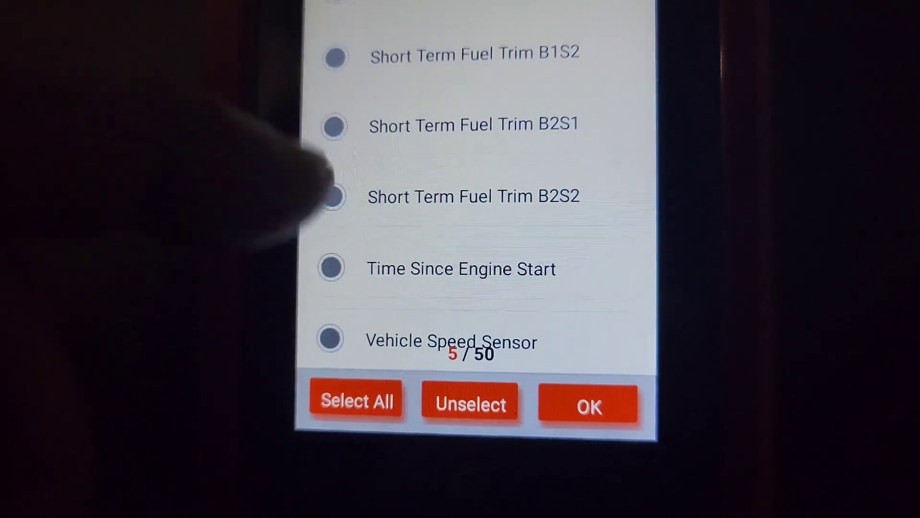
pyautogui.scroll(-3)
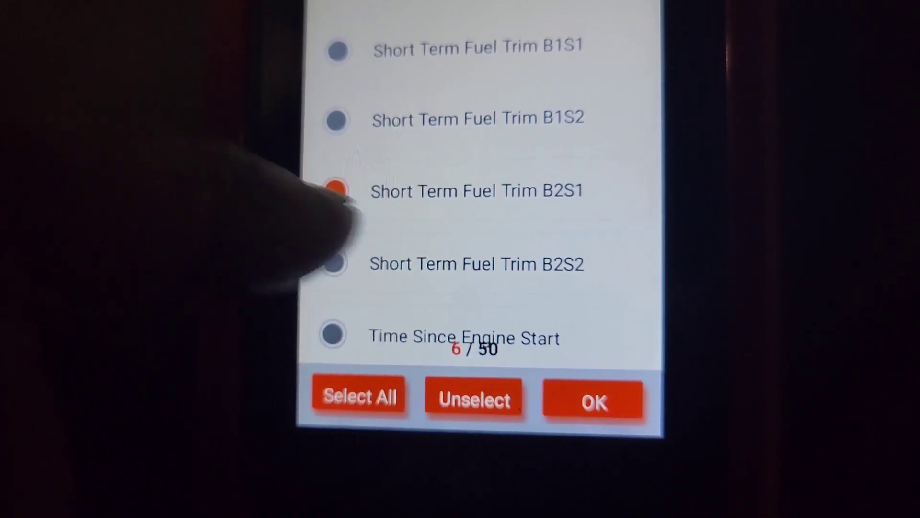
pyautogui.click(337, 264)
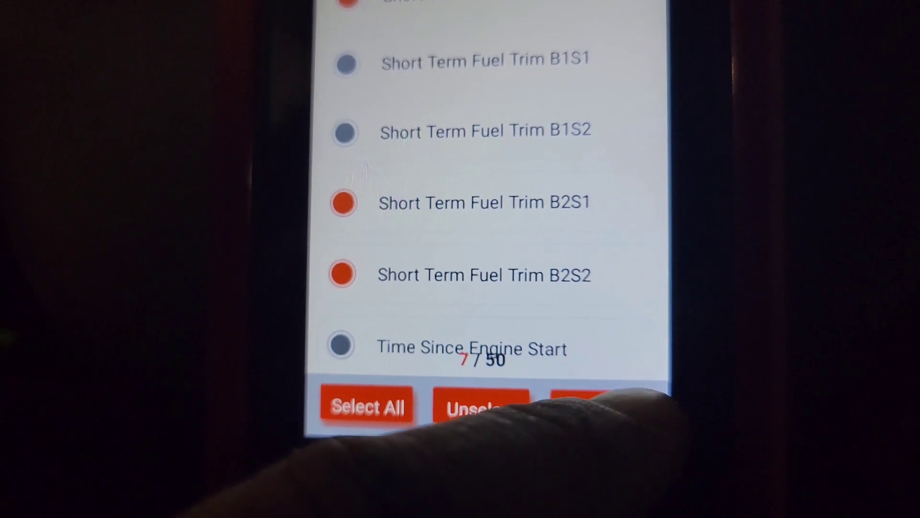
pyautogui.click(343, 274)
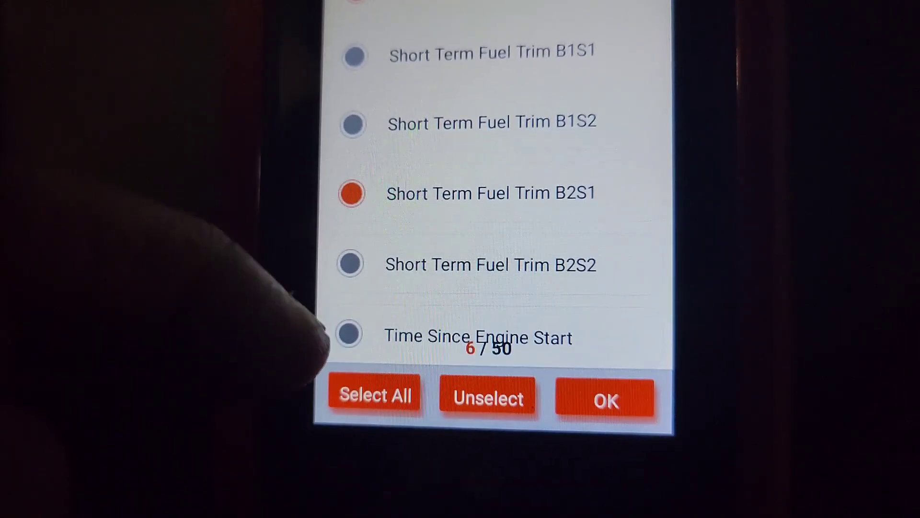
pyautogui.click(350, 193)
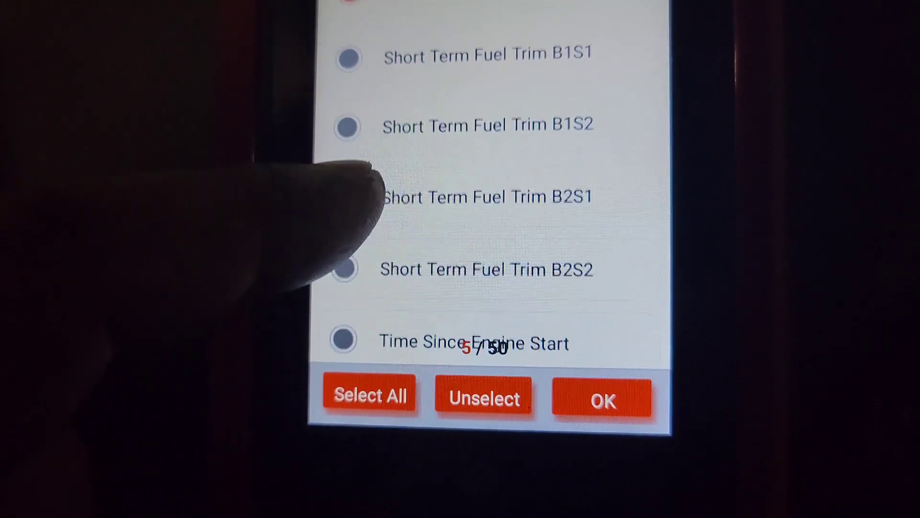
pyautogui.click(484, 394)
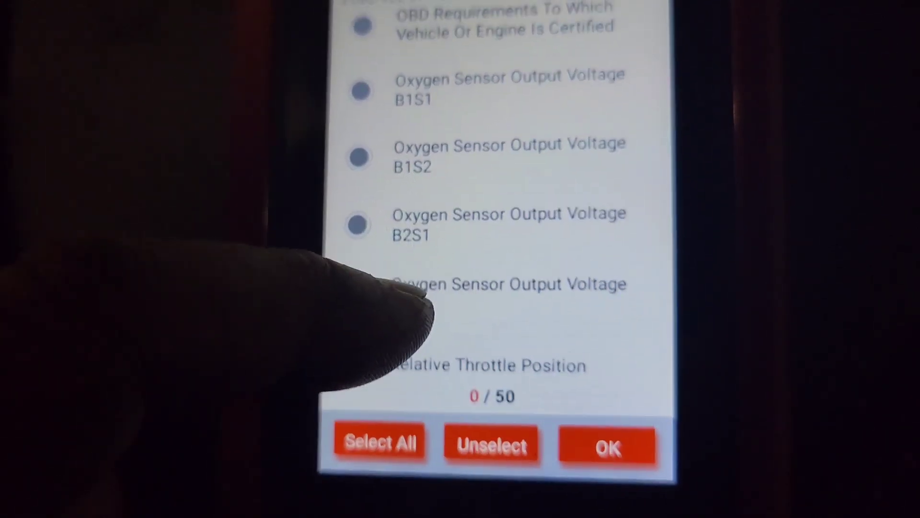
pyautogui.click(363, 287)
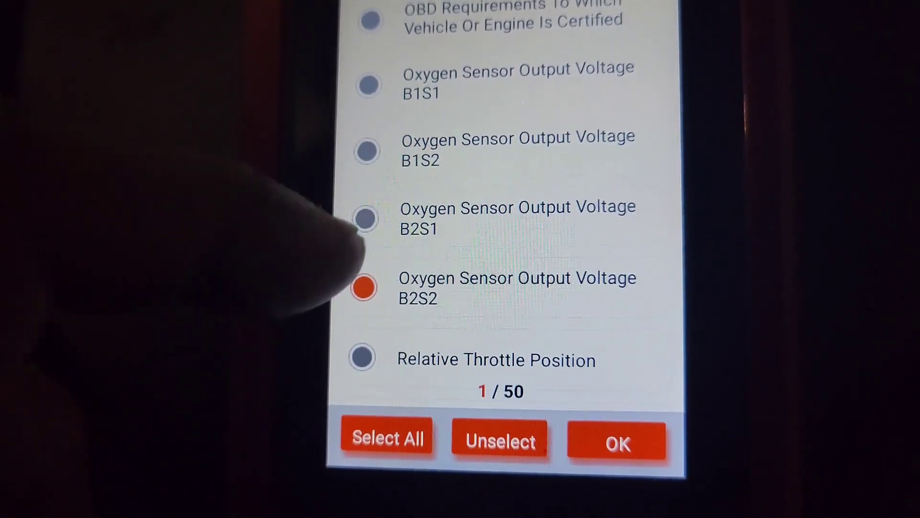
pyautogui.click(363, 218)
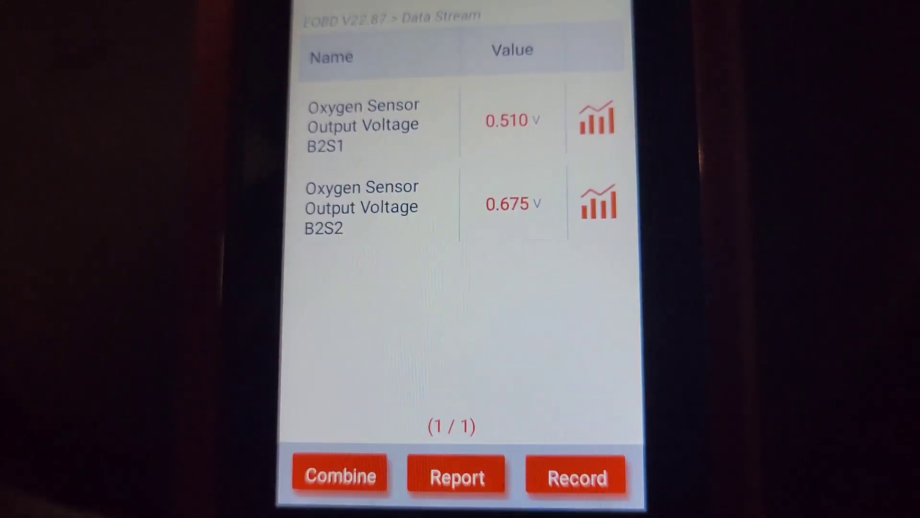
pyautogui.click(594, 115)
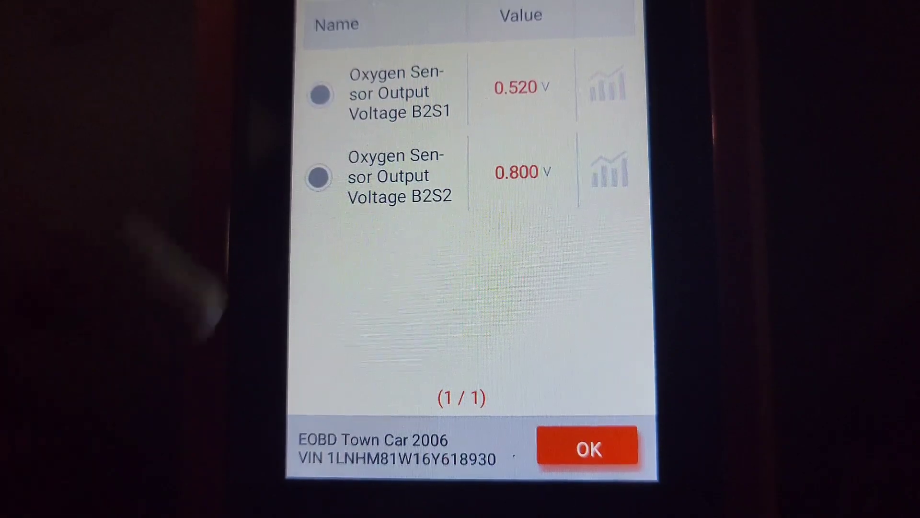
# - Select Oxygen Sensor Output Voltage B2S2 and B2S1 for a combined chart
pyautogui.click(319, 178)
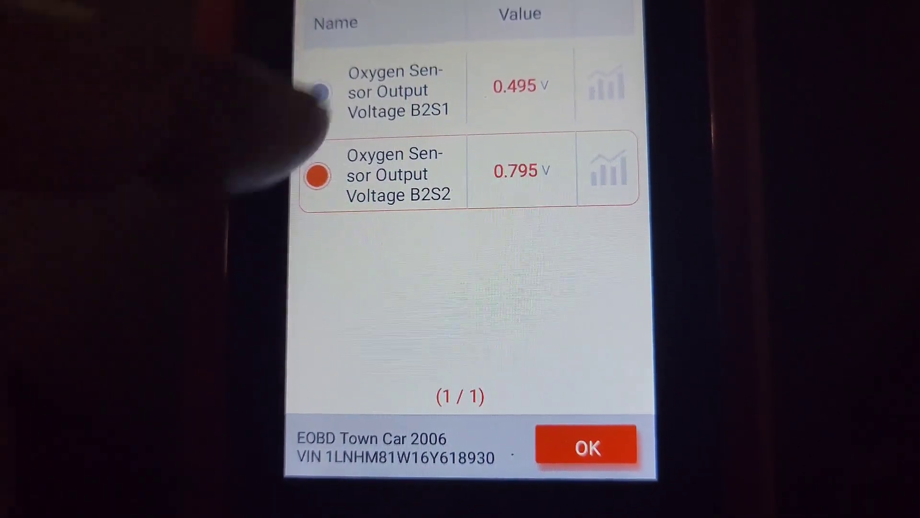
pyautogui.click(607, 83)
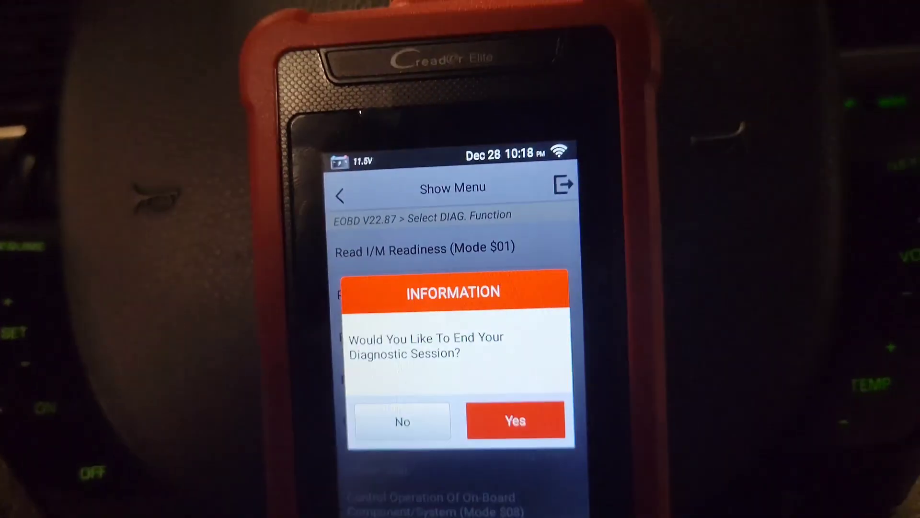
# - Confirm ending the diagnostic session and leave the VIN Scan result for the home menu
pyautogui.click(515, 421)
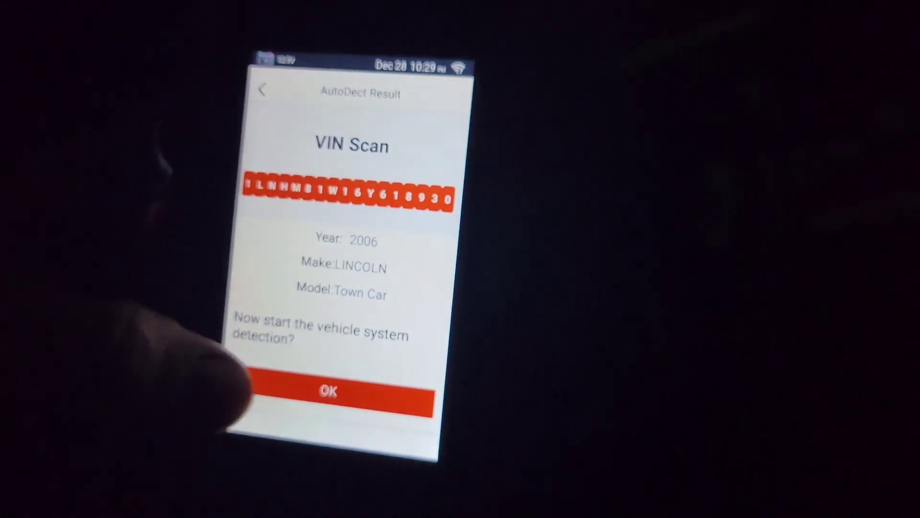
pyautogui.click(329, 392)
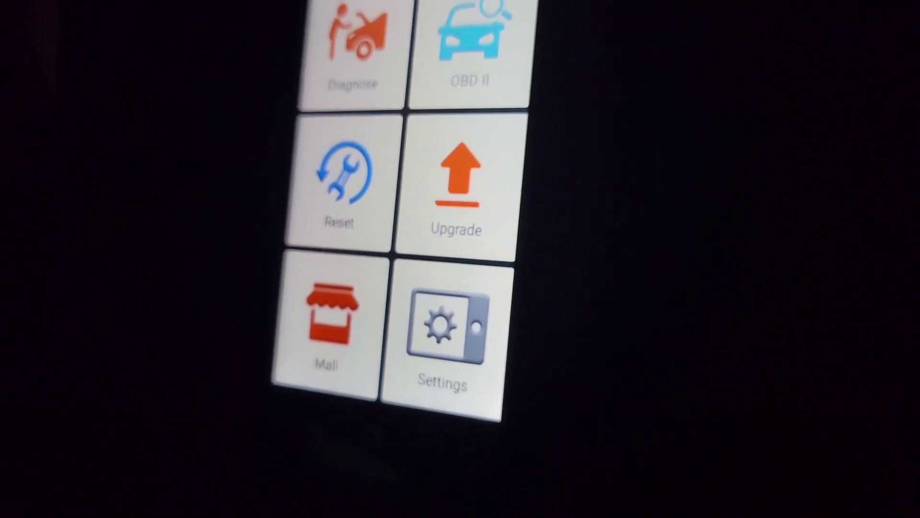